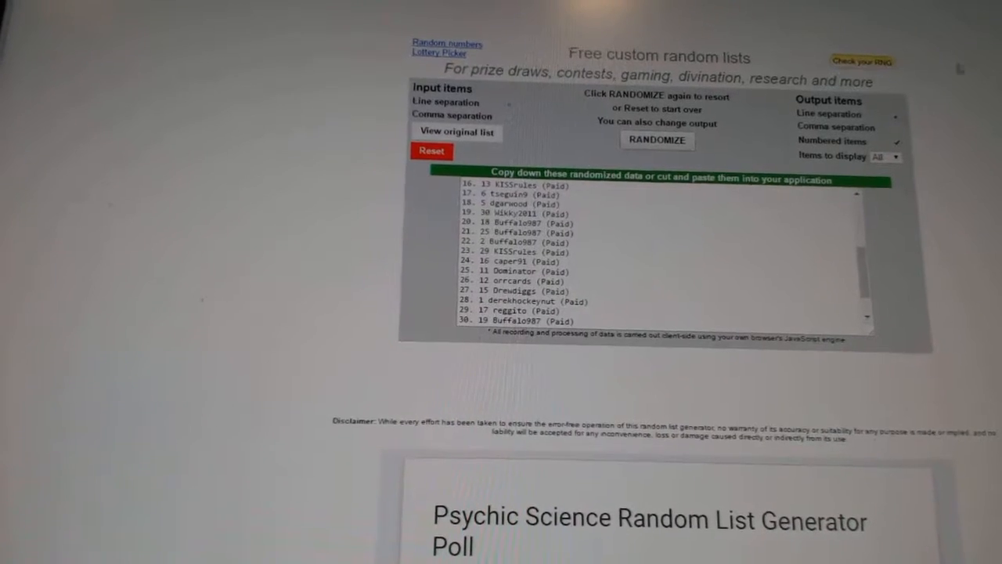
Reshuffle the 30 participant names twice with RANDOMIZE for a fresh order
left_click(658, 141)
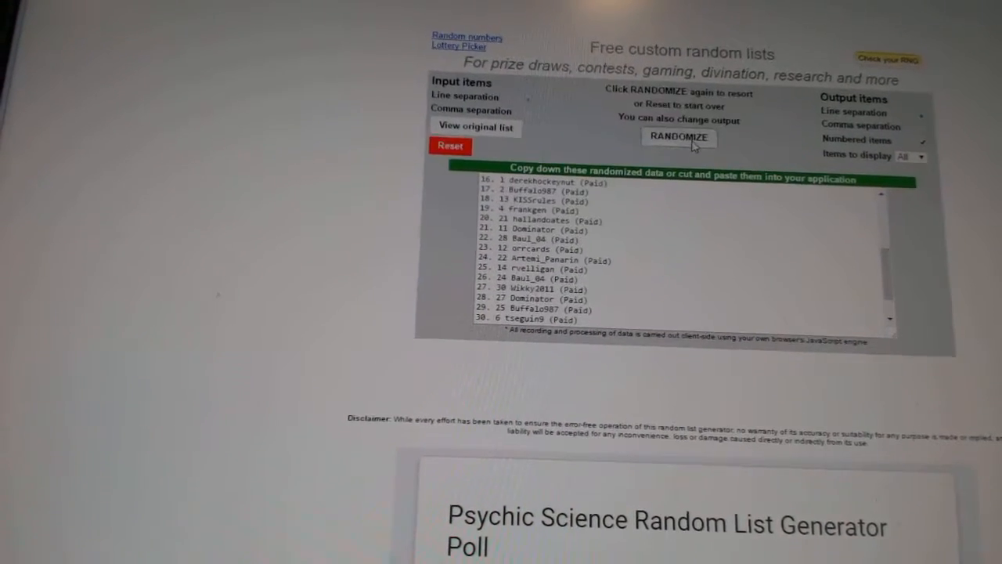
left_click(678, 138)
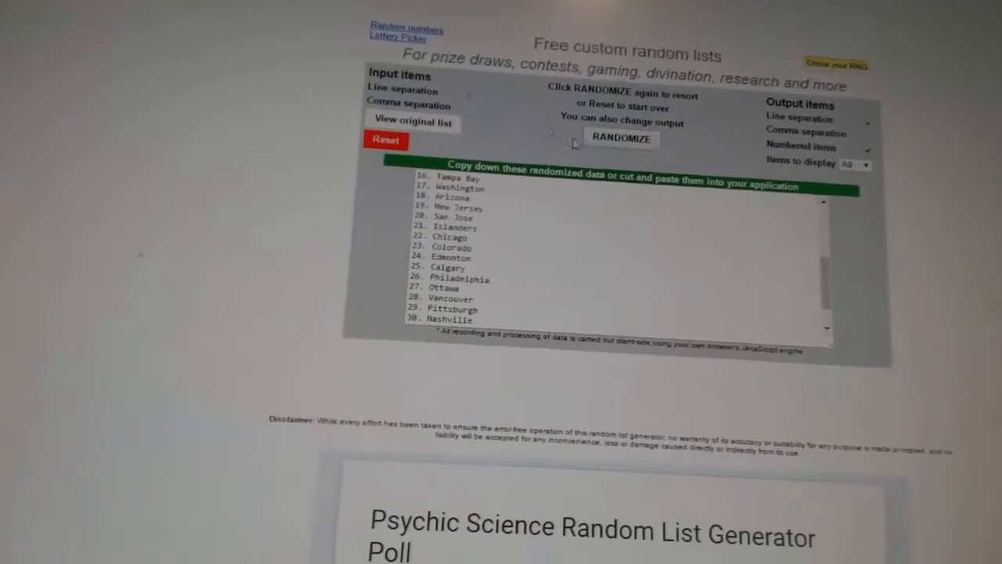
Reshuffle the 30 hockey team cities twice to get the order pasted into column B
left_click(622, 137)
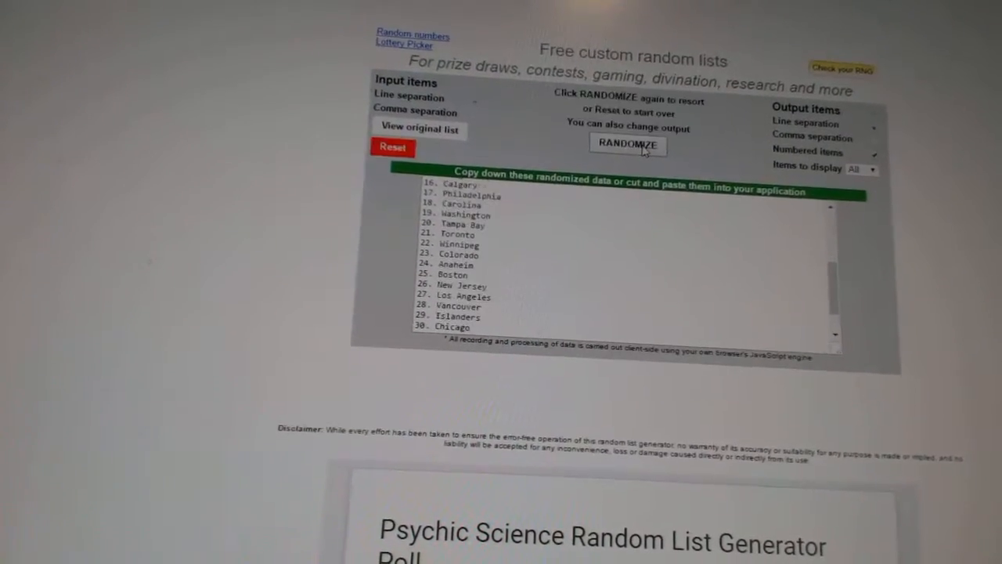
left_click(626, 145)
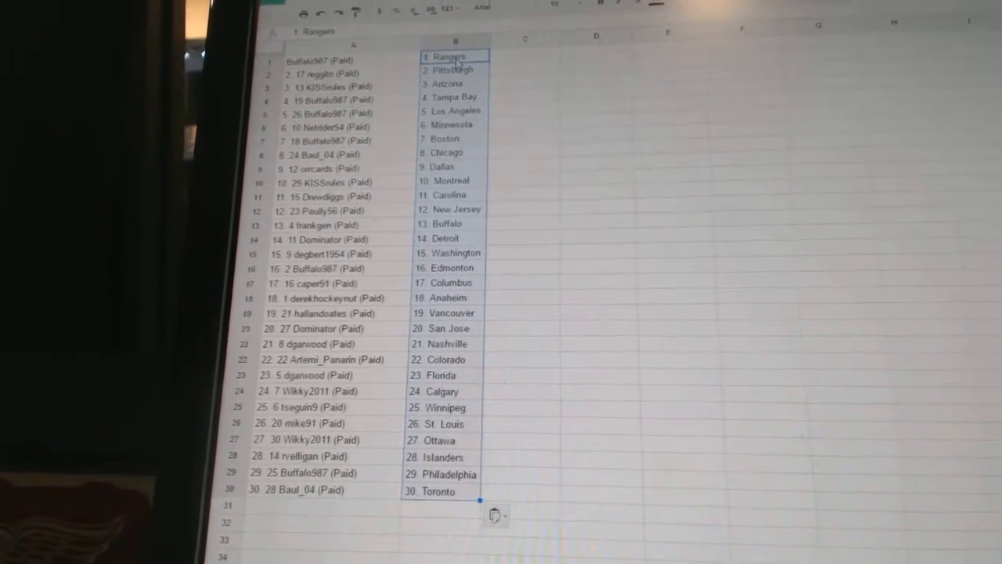
scroll("down", 3)
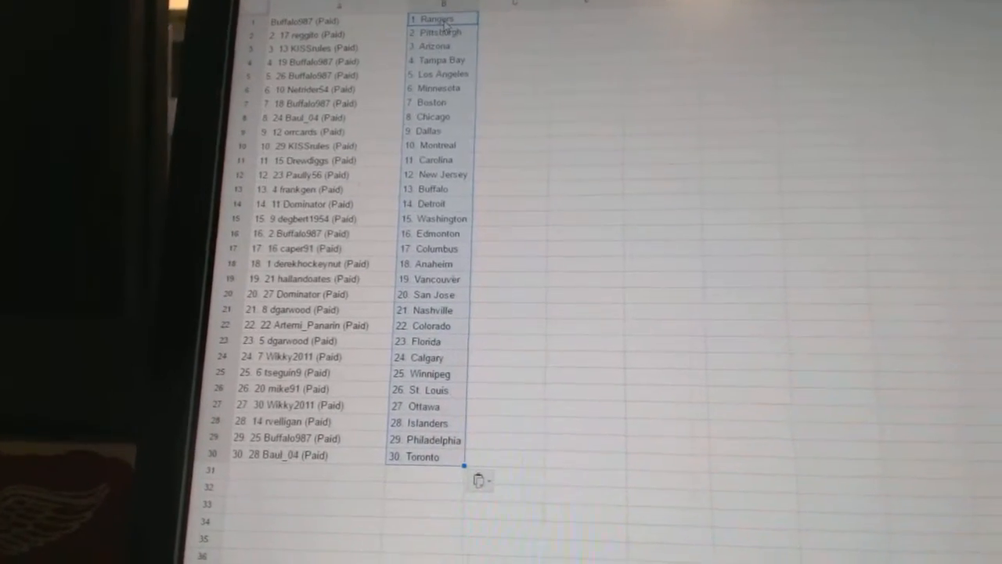
scroll("down", 3)
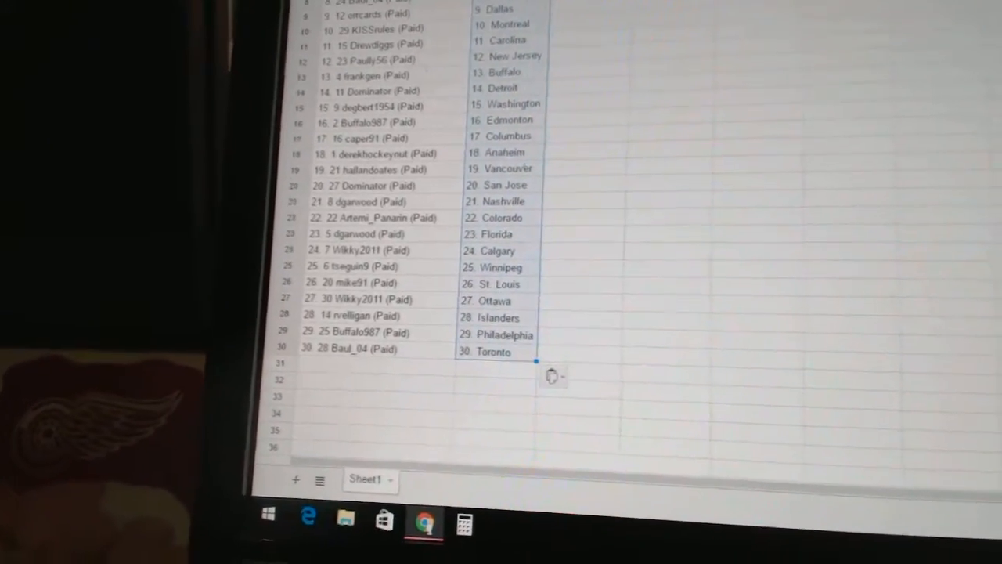
scroll("down", 3)
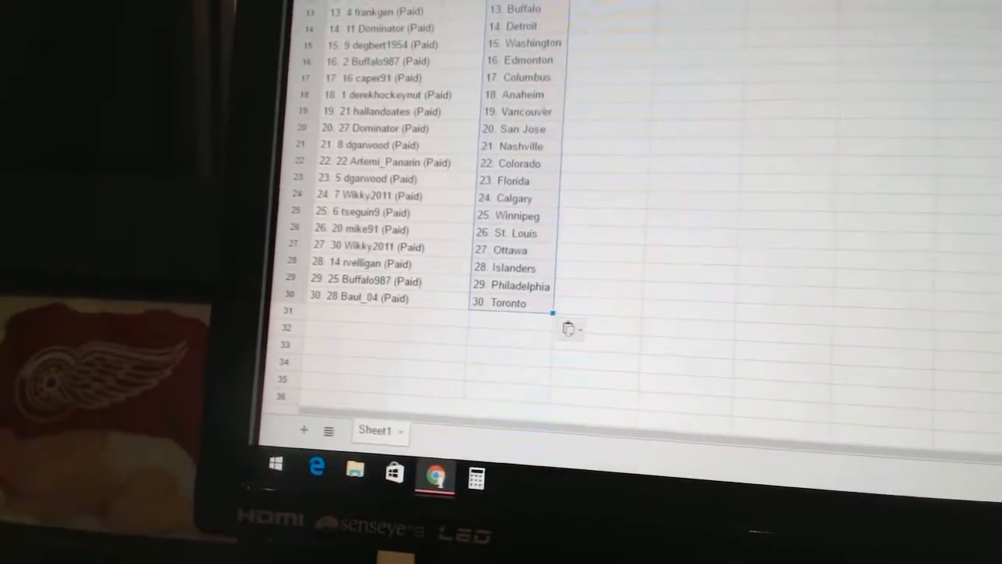